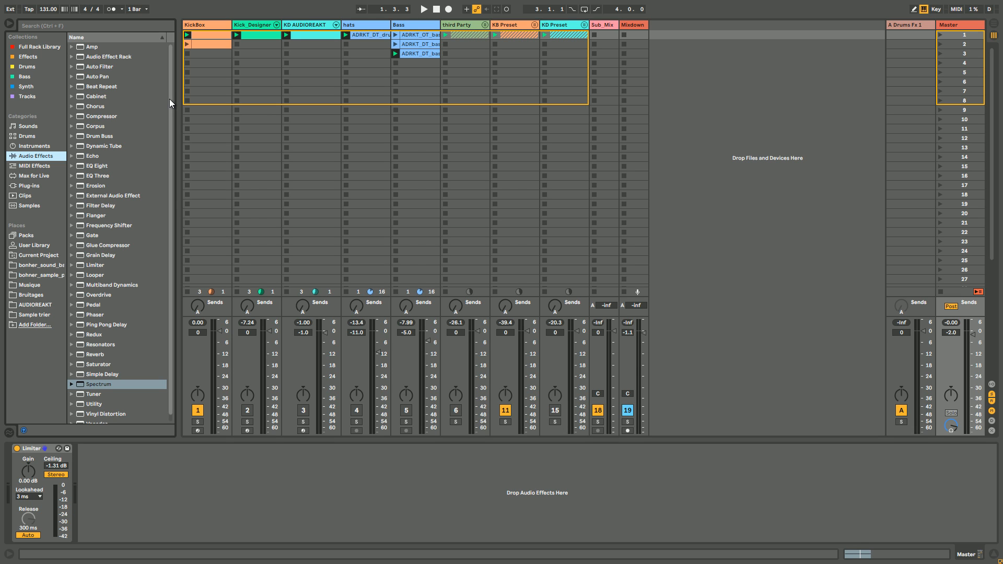
mouse_move(186, 96)
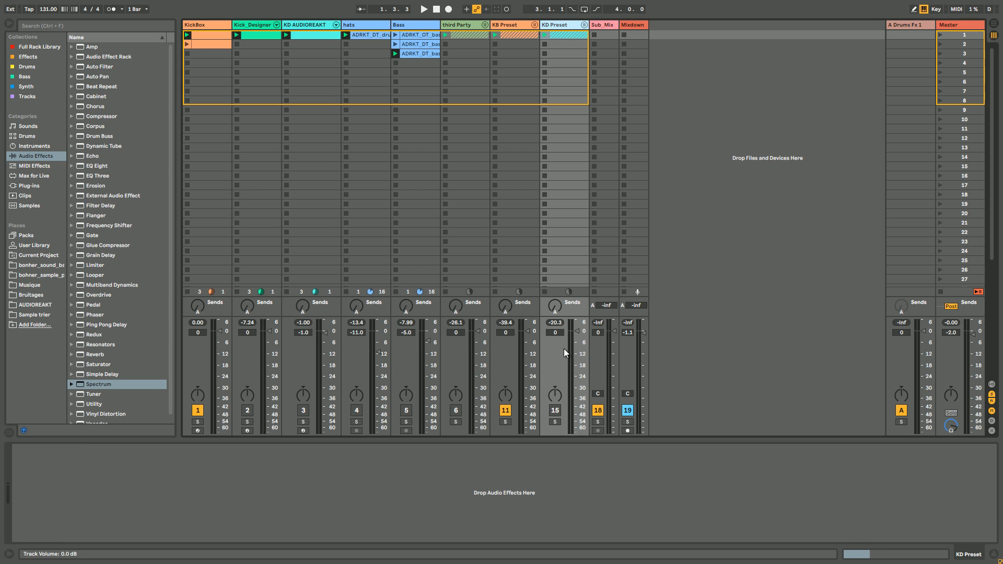
- Explore the KD Preset group, launch a KickBox preset clip and select the KickBox track
left_click(423, 9)
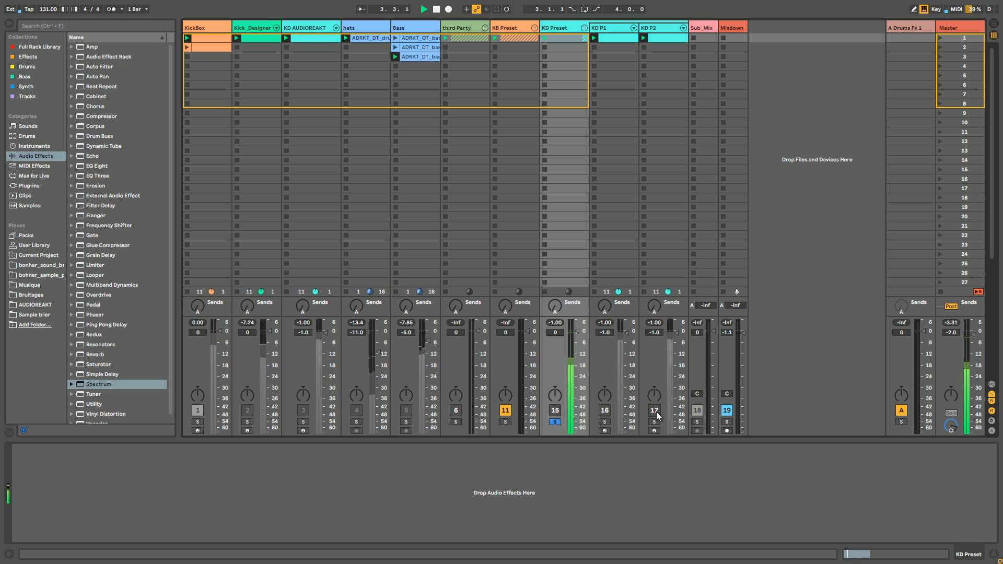
left_click(581, 26)
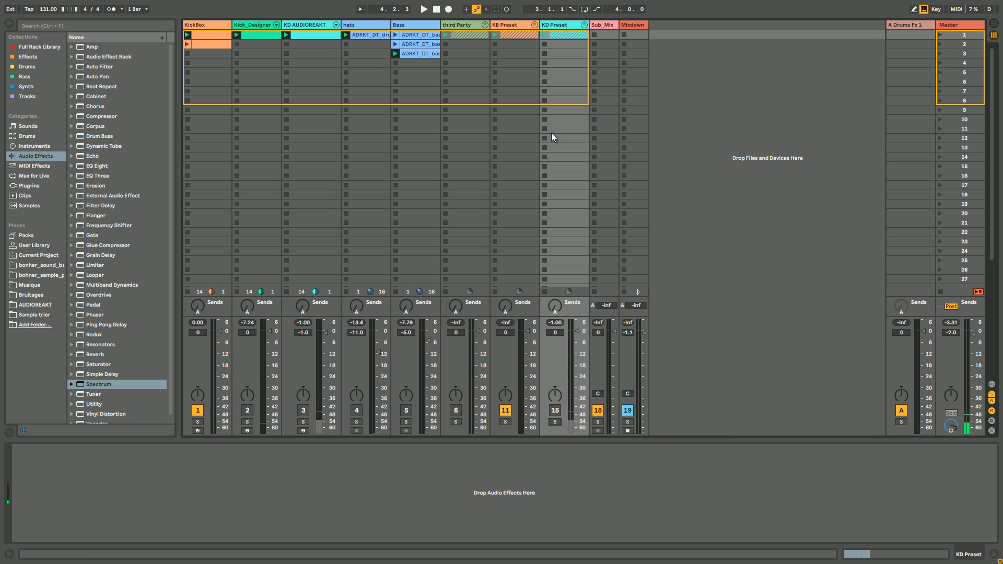
mouse_move(540, 36)
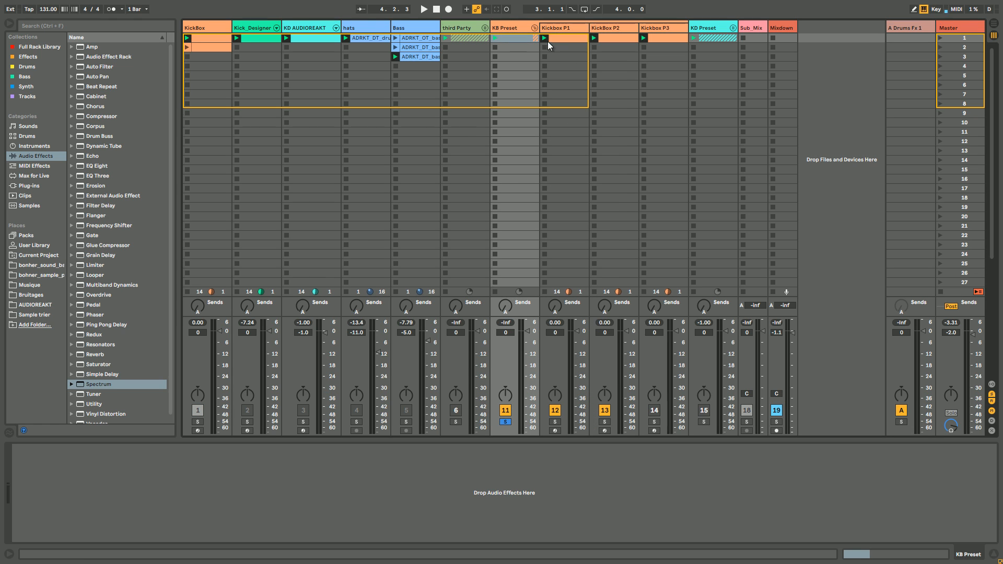
left_click(422, 9)
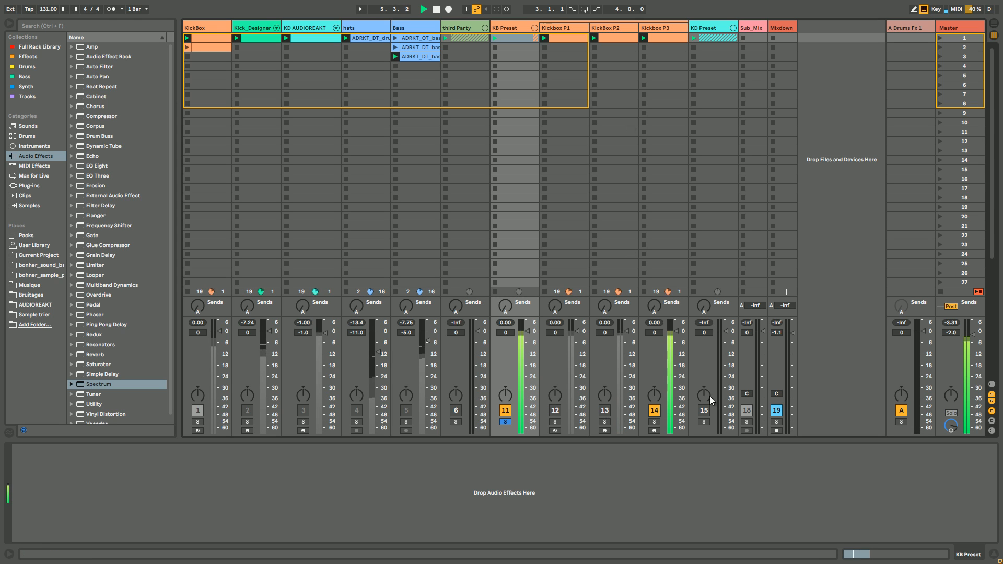
left_click(563, 27)
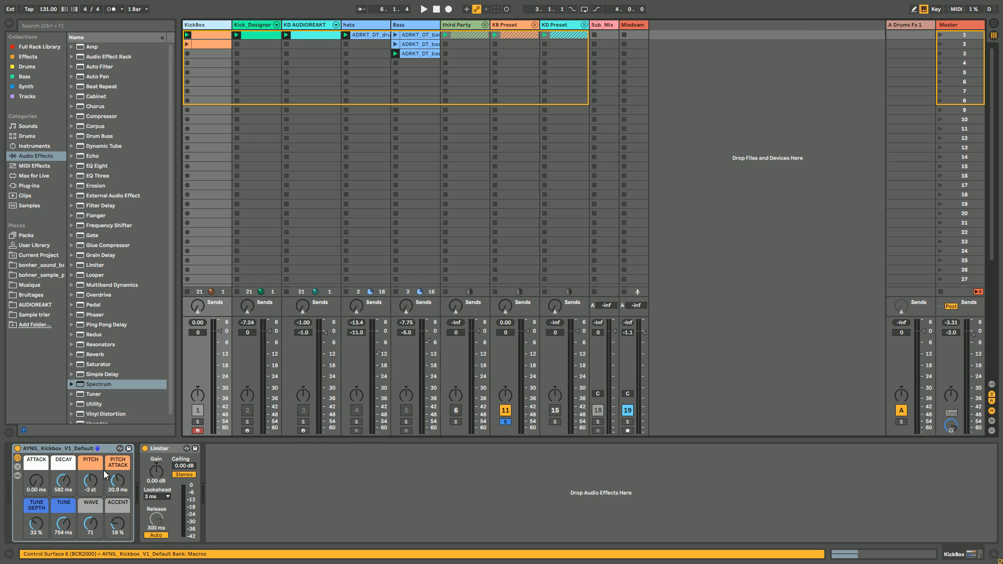
mouse_move(251, 10)
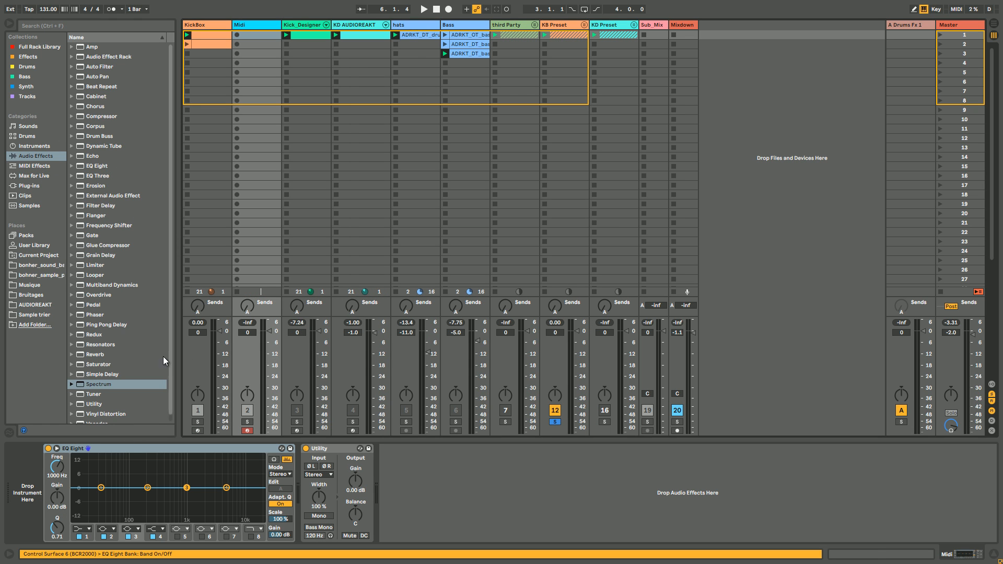
- Load Operator onto the Midi track, arm it, and browse Audio Effects for Limiter
left_click(32, 146)
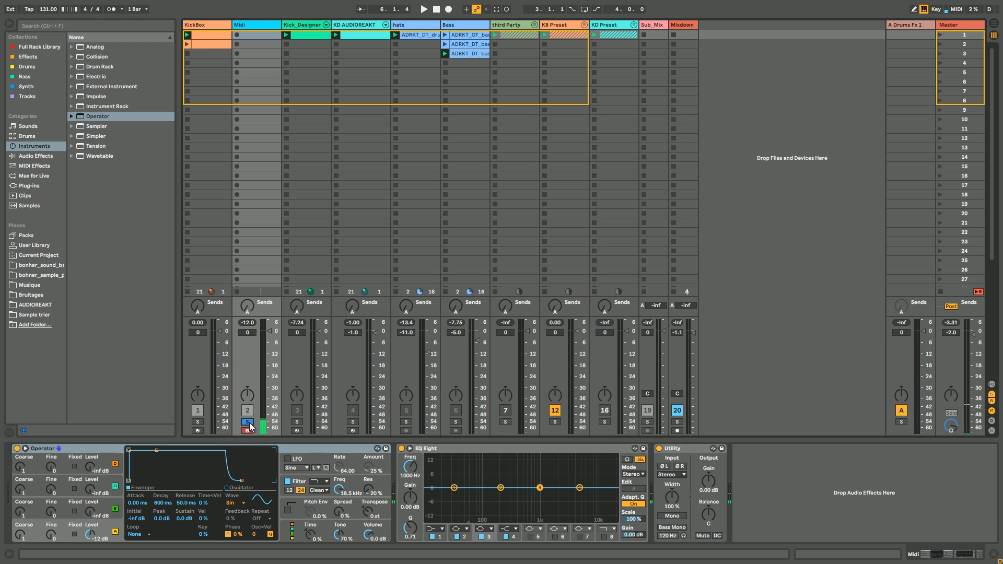
left_click(247, 422)
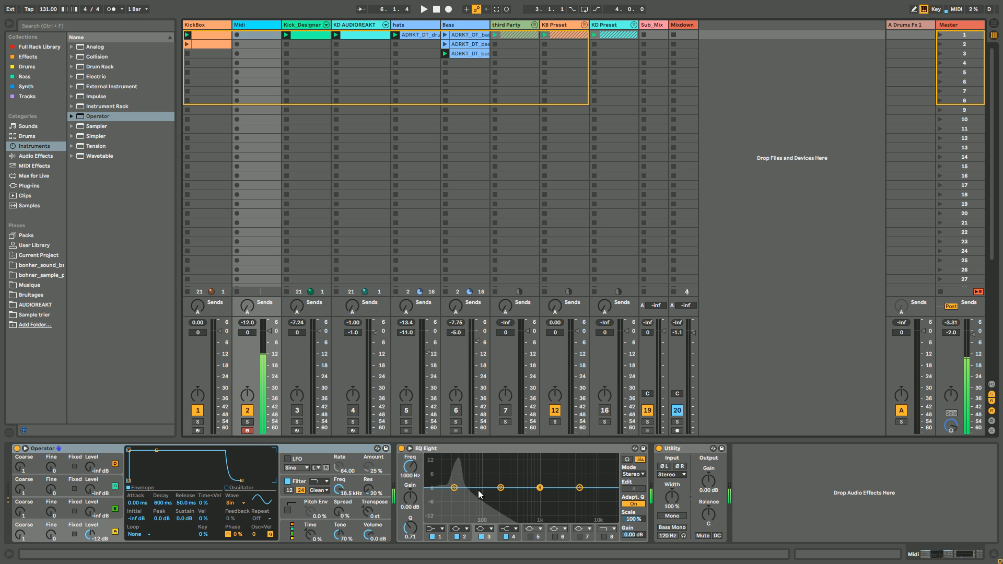
left_click(36, 155)
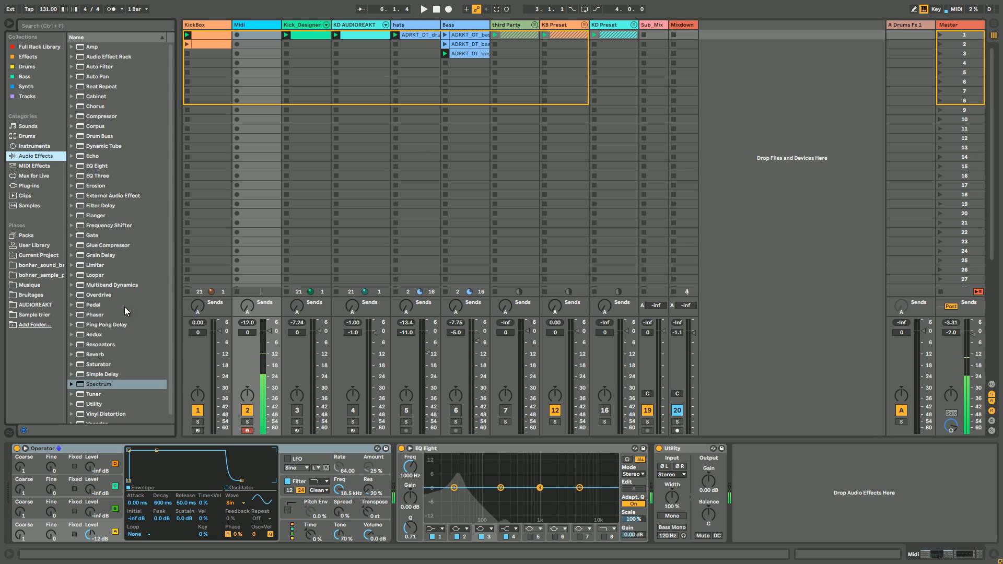
scroll("down", 3)
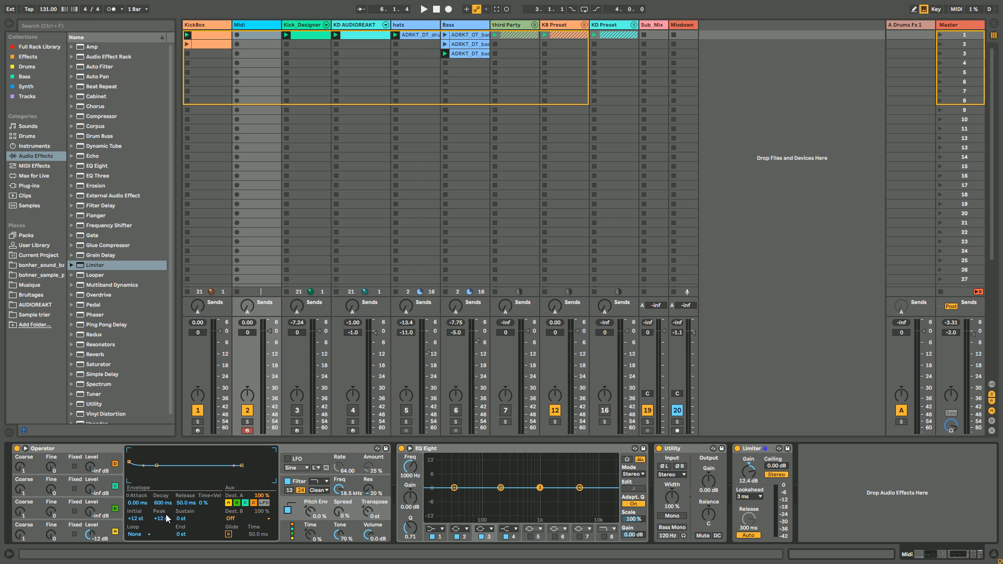
- Pick Saturator to insert between Operator and EQ Eight on the Midi track
left_click(421, 8)
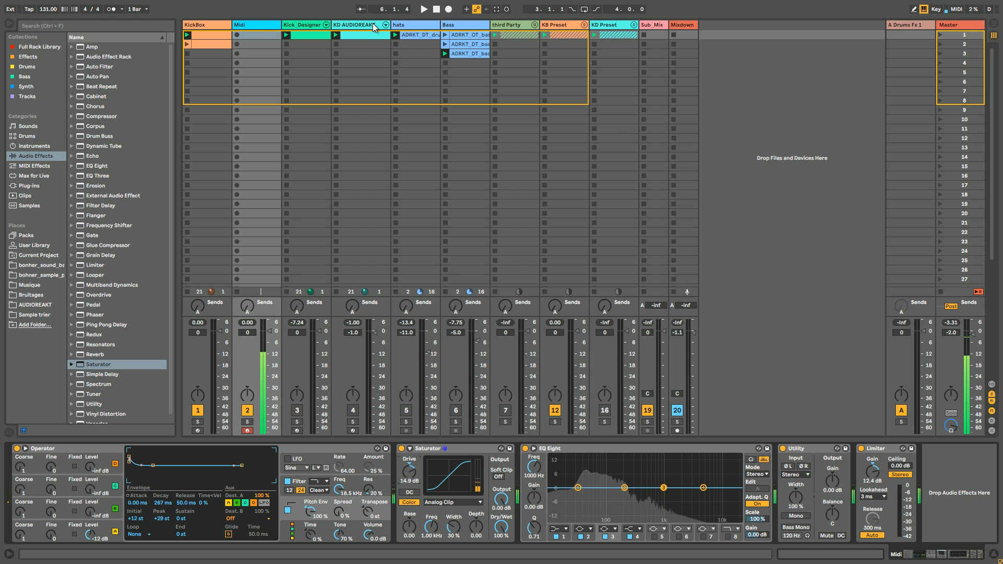
- Delete the Midi track so Operator shows inside the AYNIL Kickbox rack
left_click(246, 25)
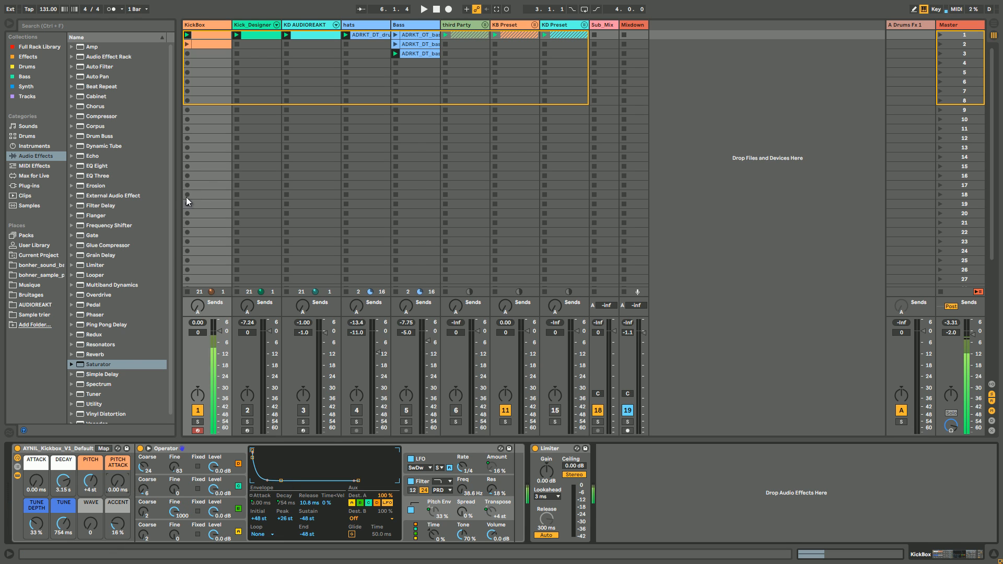
left_click(99, 384)
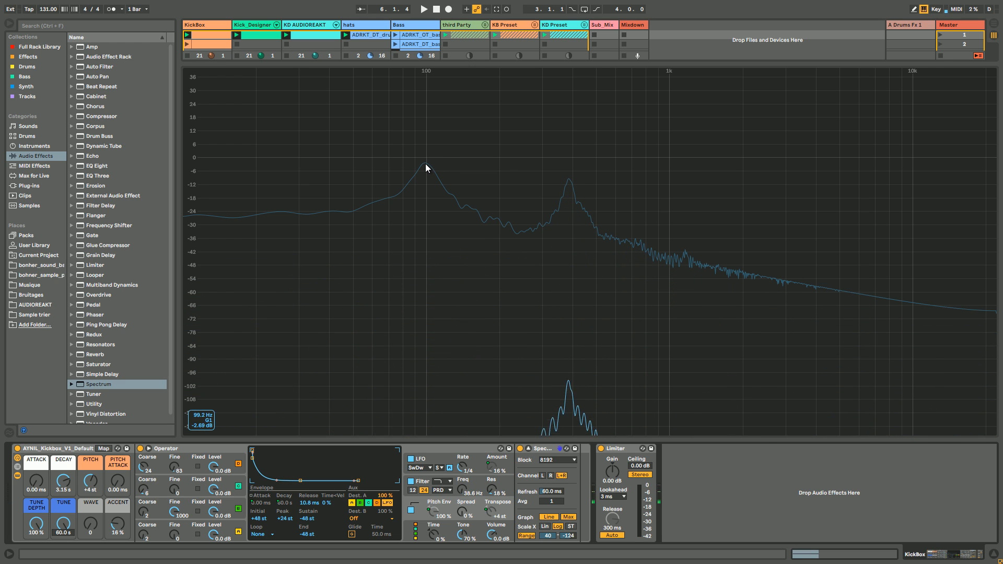
mouse_move(69, 544)
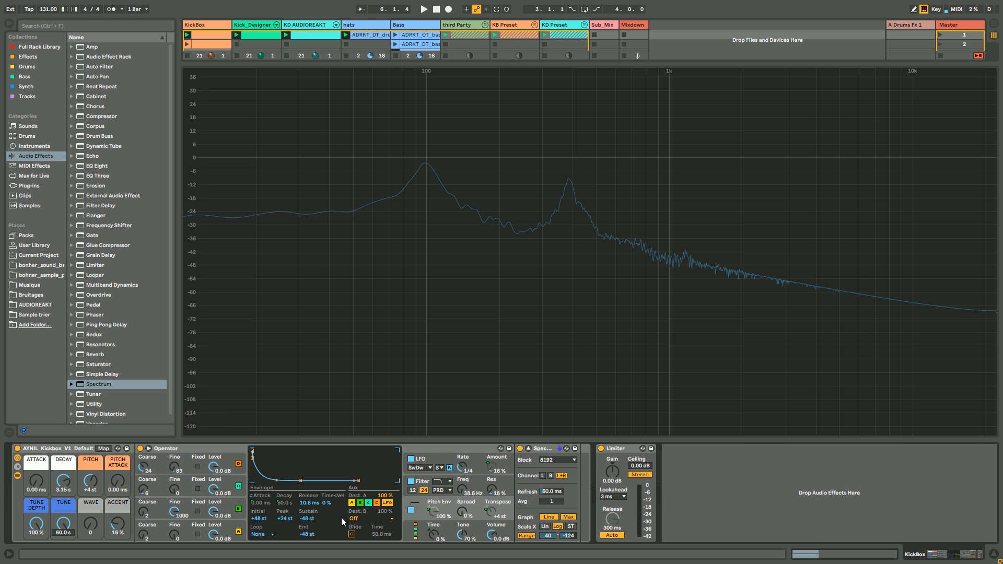
mouse_move(571, 185)
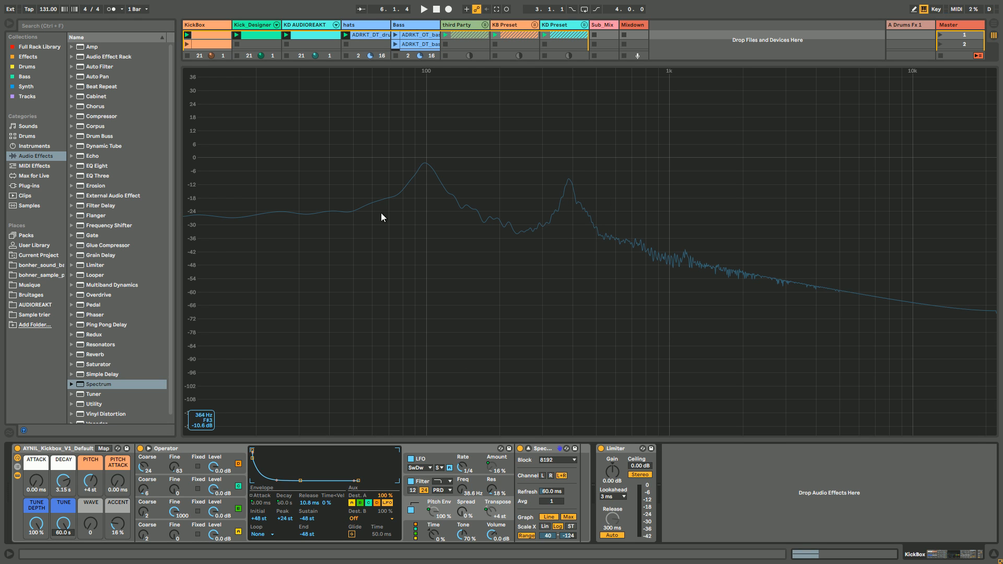
mouse_move(249, 548)
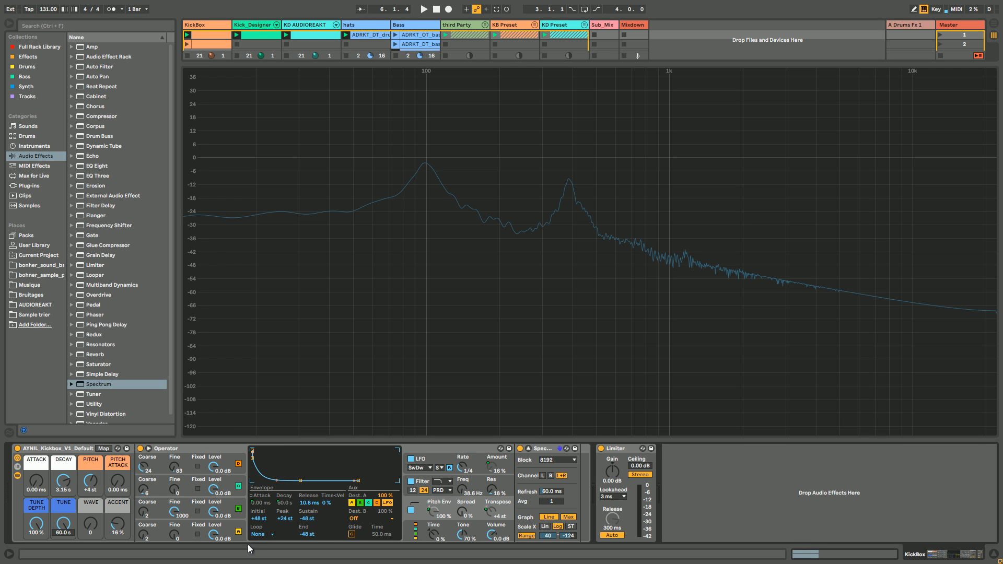
mouse_move(312, 523)
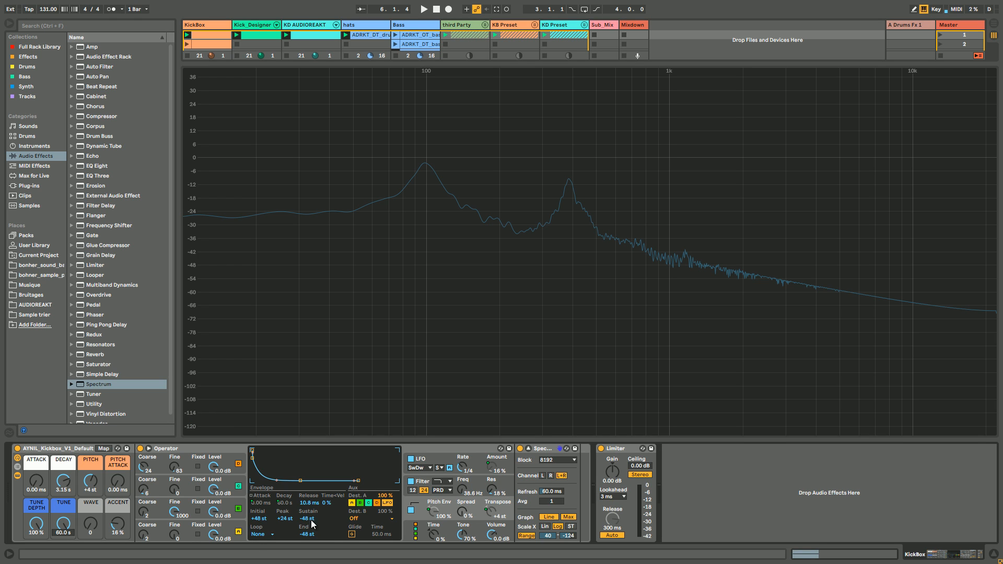
mouse_move(294, 529)
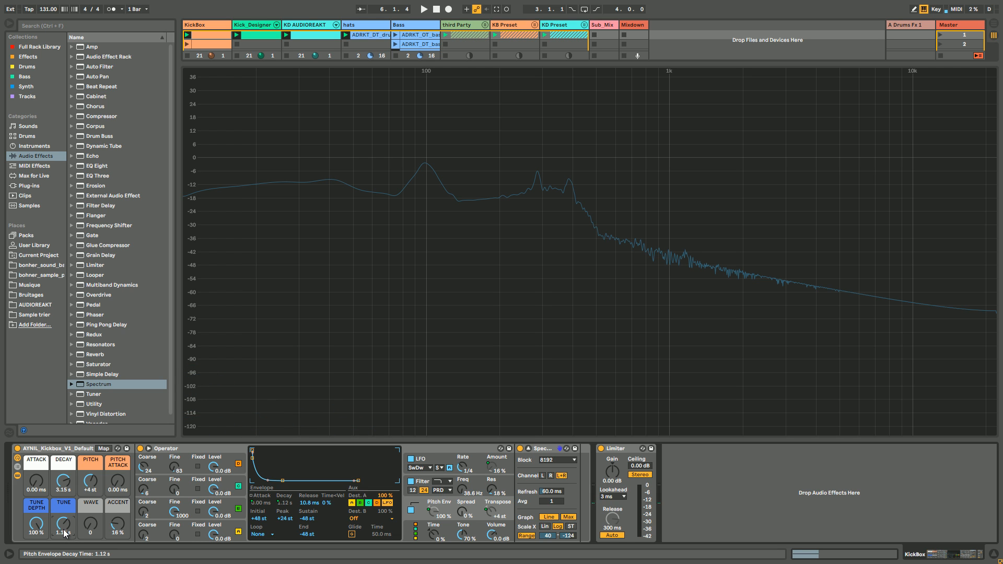
- Shorten the Kickbox rack's tune time to 1.02 s with the Tune macro
left_click_drag(64, 480, 63, 499)
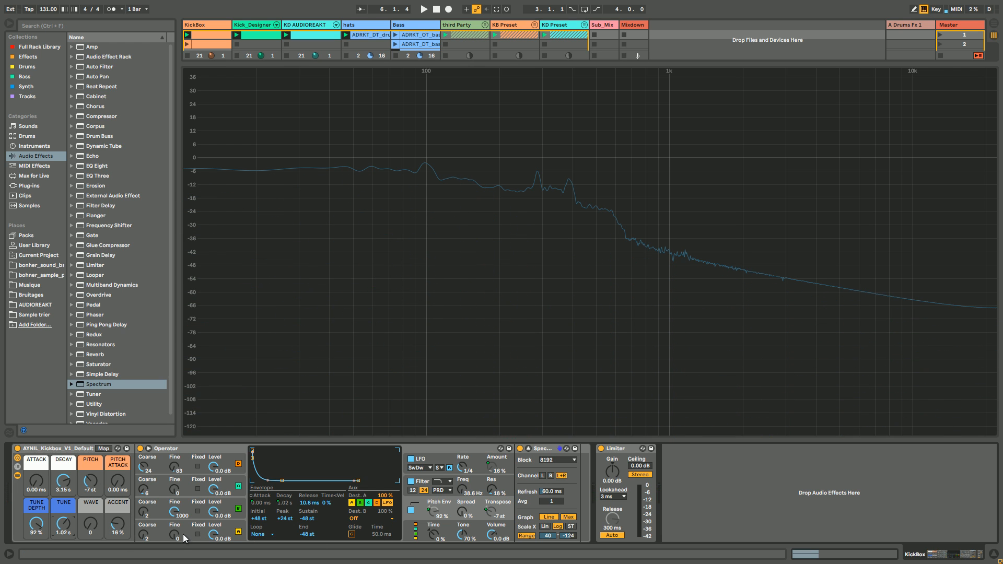
left_click(347, 488)
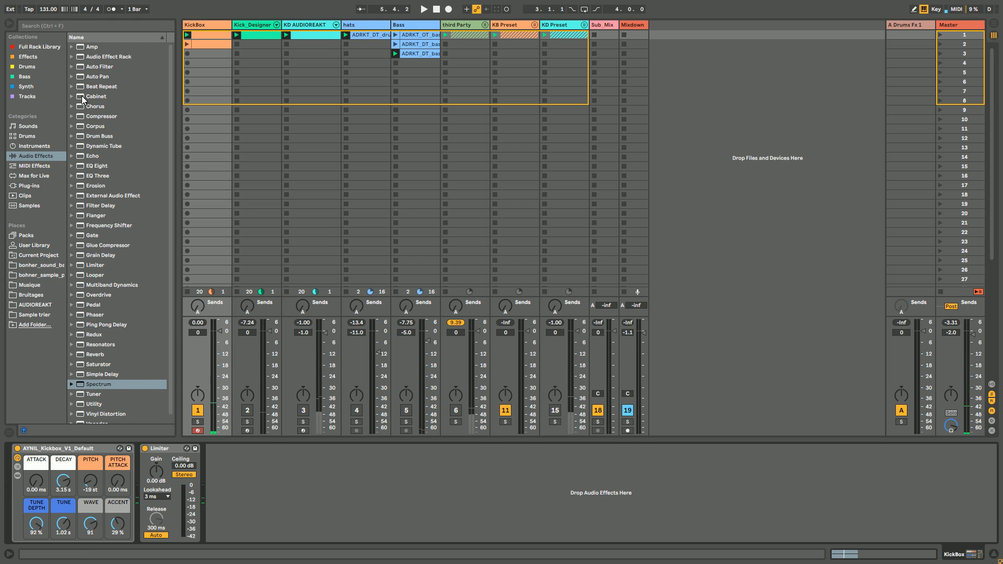
- Load AYNIL_KickFat_V1.adg from Drums after the Kickbox rack and open its options
left_click(27, 66)
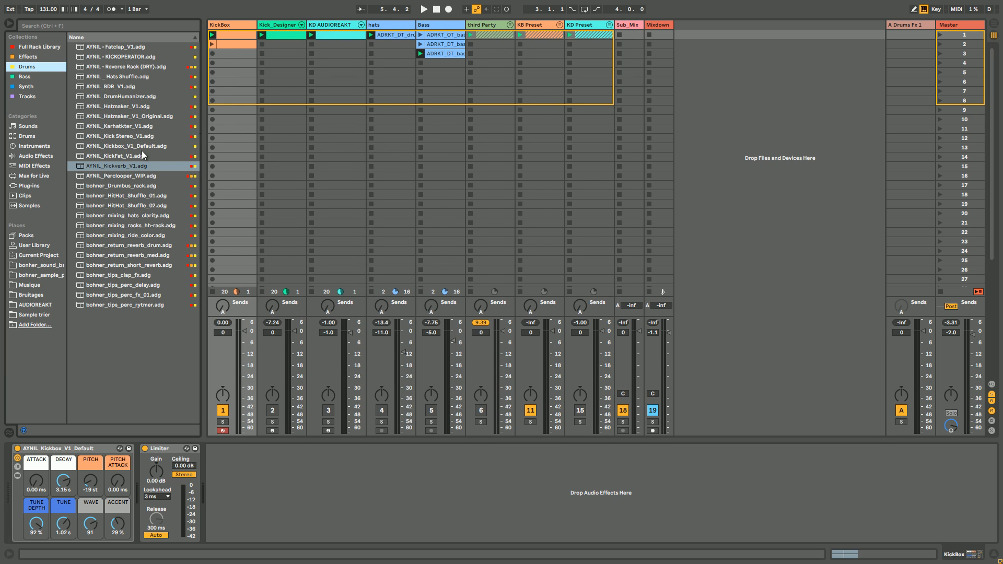
left_click(118, 155)
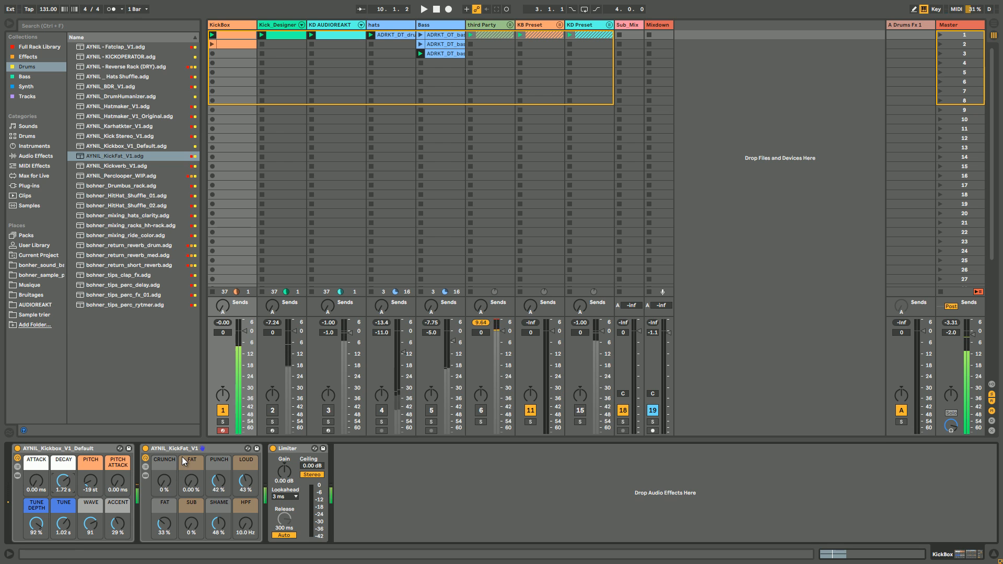
right_click(173, 448)
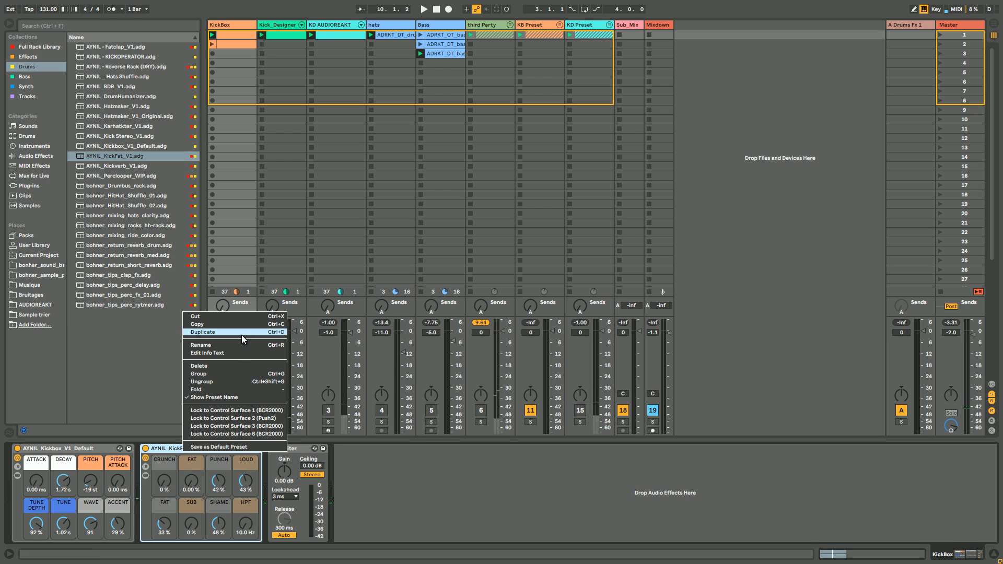
- Duplicate the KickFat rack, then duplicate the copy for three KickFat racks
left_click(203, 331)
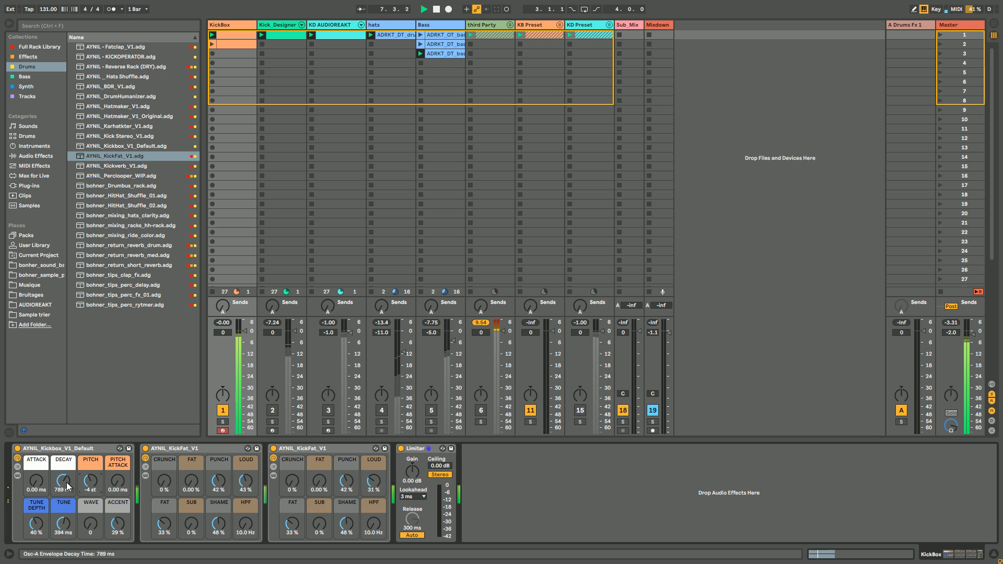
right_click(318, 448)
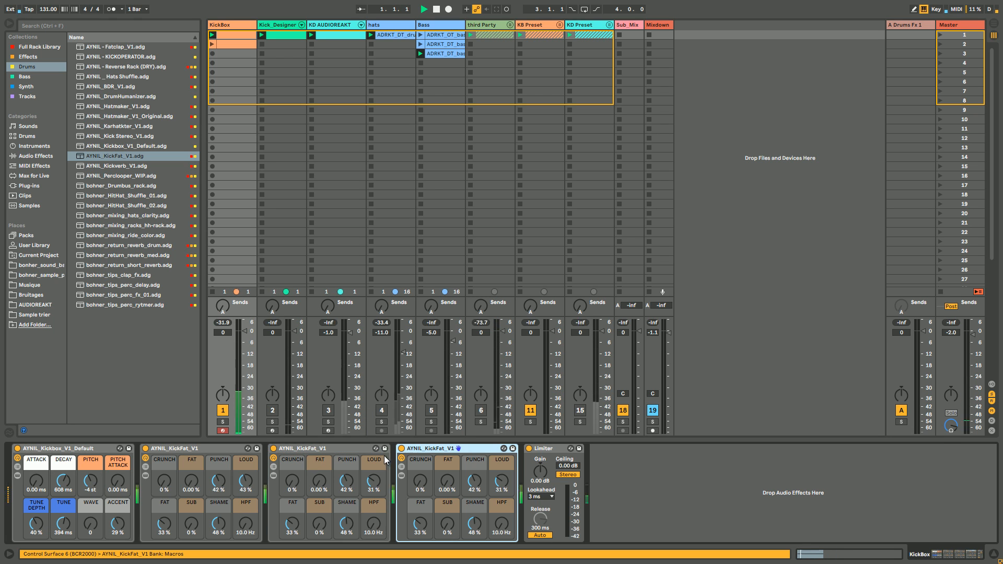
left_click(422, 9)
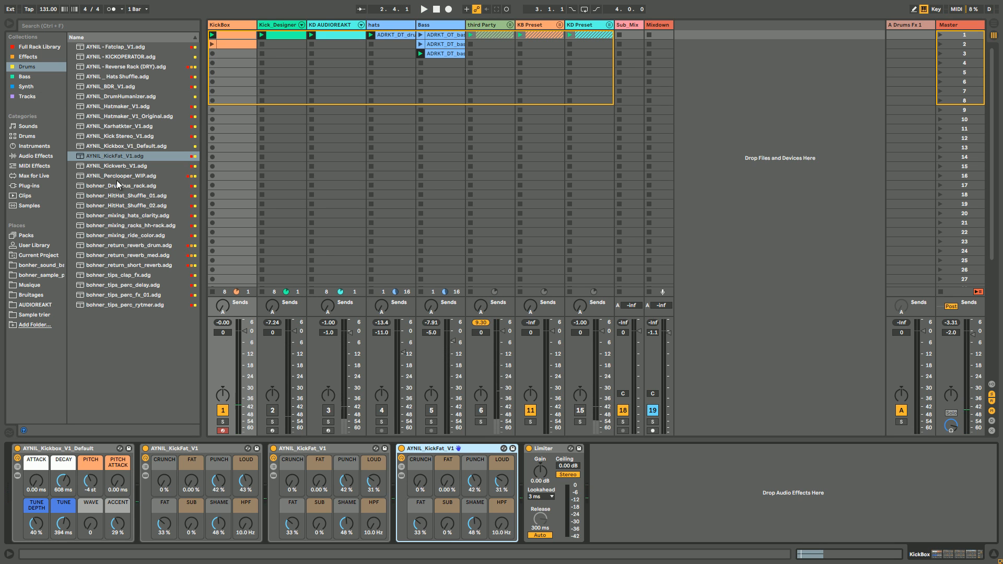
- Load the Kick Stereo rack, adjust its stereo level, then add the Kickverb rack
left_click(118, 136)
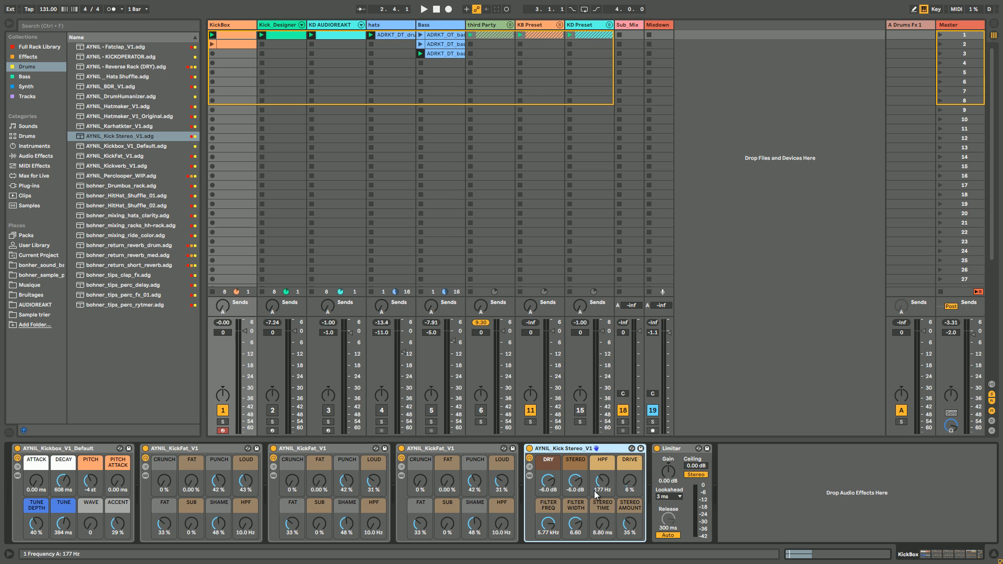
left_click(422, 8)
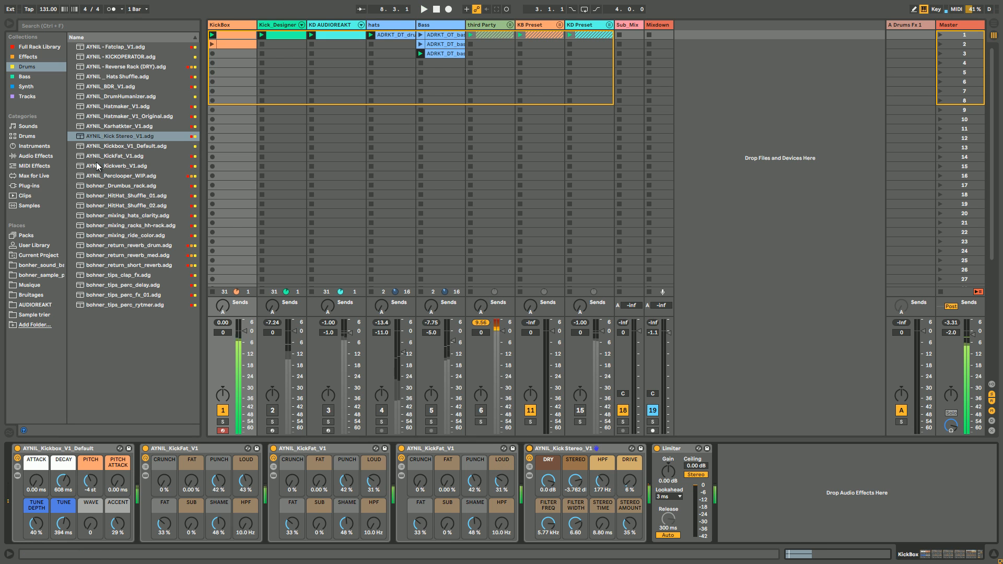
left_click(119, 165)
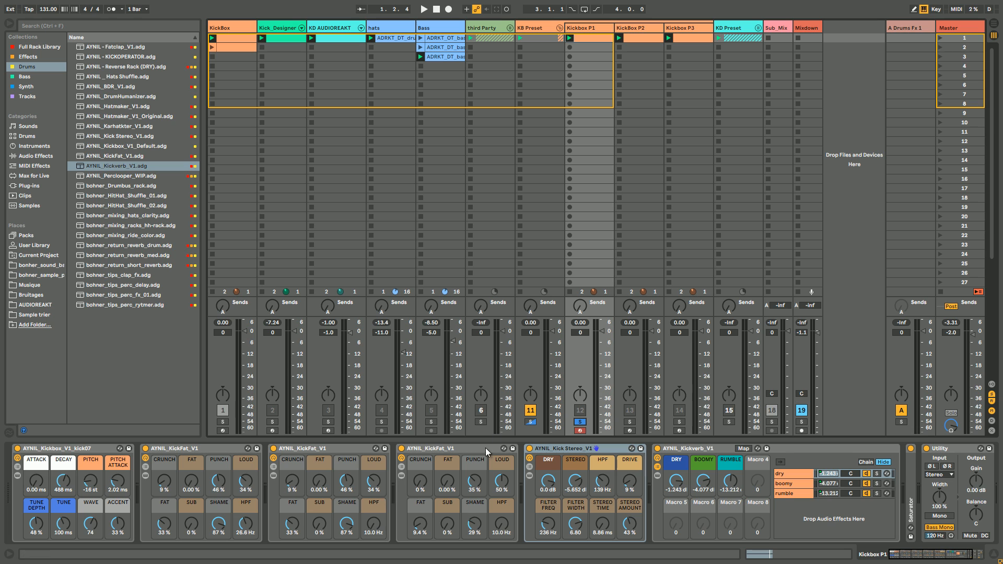
- Expand the Saturator's controls, then return to the original KickBox track's chain
left_click(422, 8)
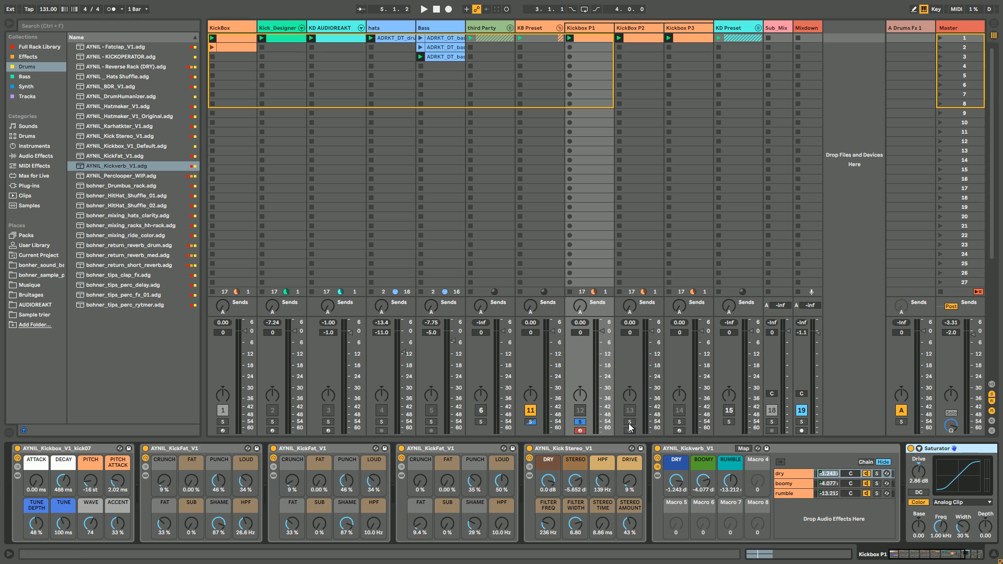
left_click(422, 8)
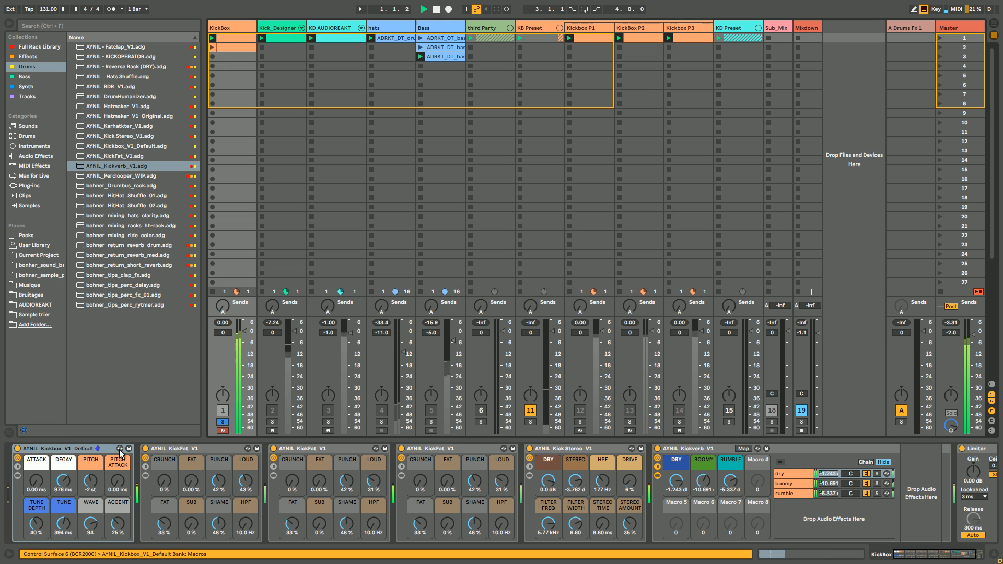
- Hot-swap the Kickbox rack preset, trying kick17 before loading Kickbox_V1_kick02.adg
left_click(118, 448)
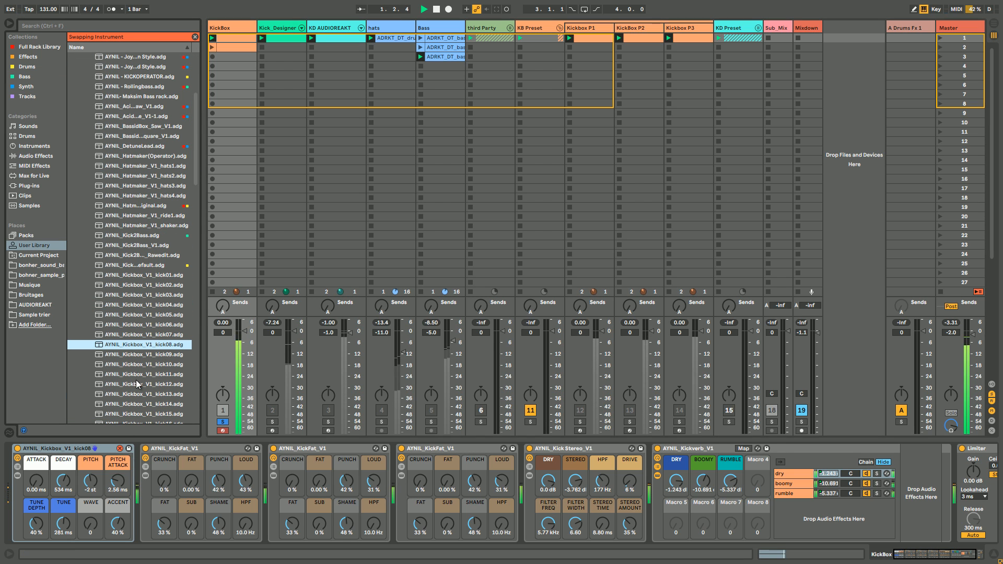
left_click(142, 404)
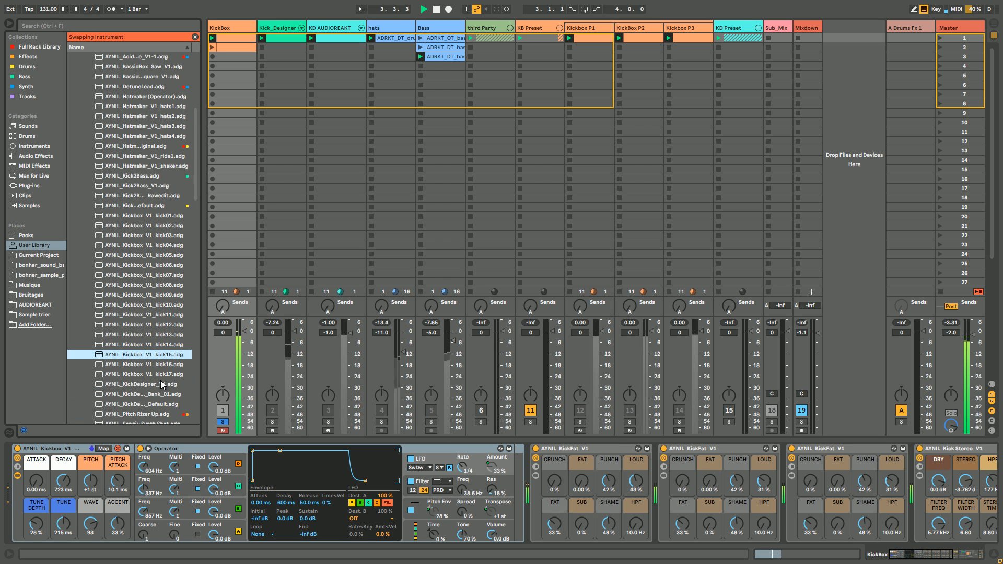
left_click(144, 364)
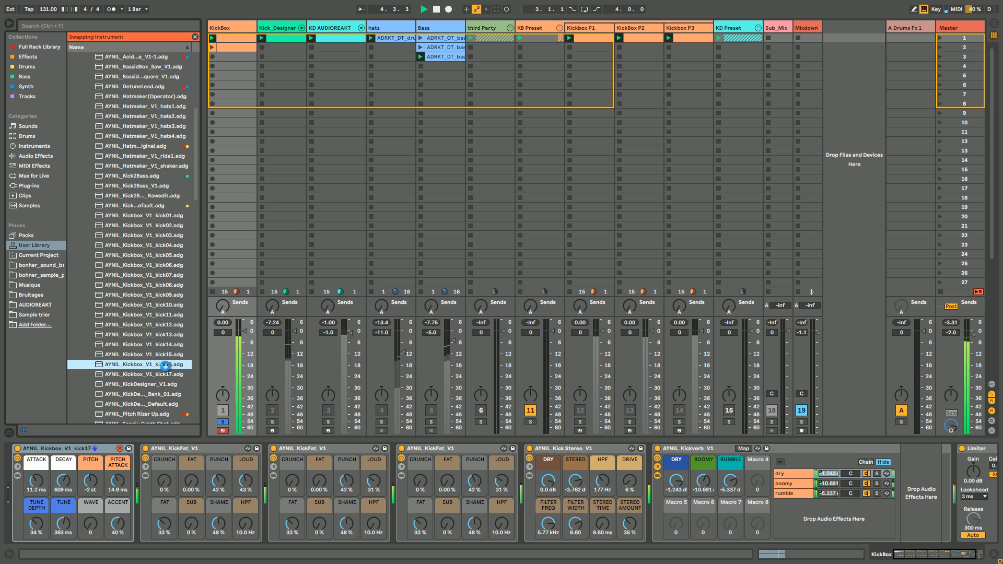
left_click(140, 225)
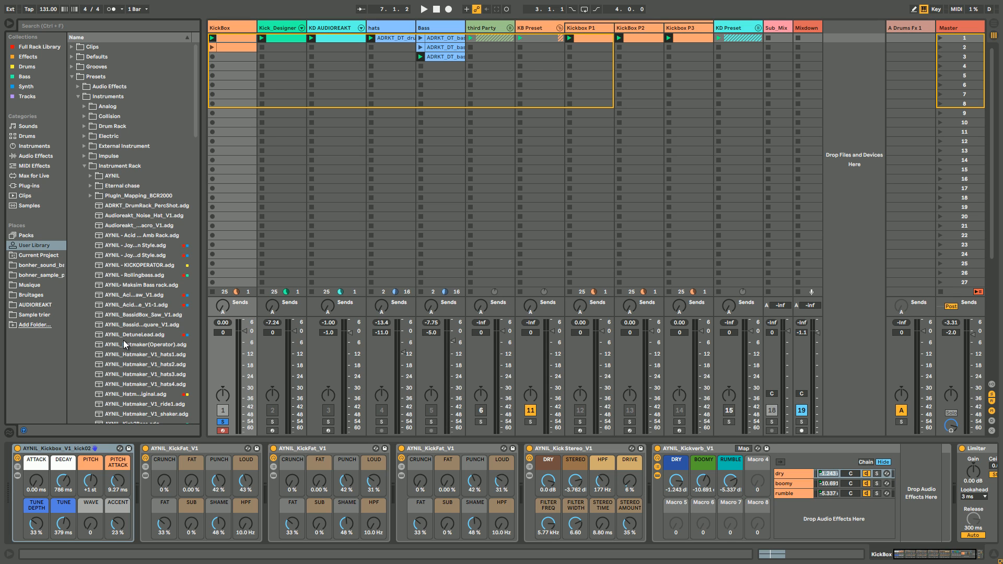
mouse_move(129, 375)
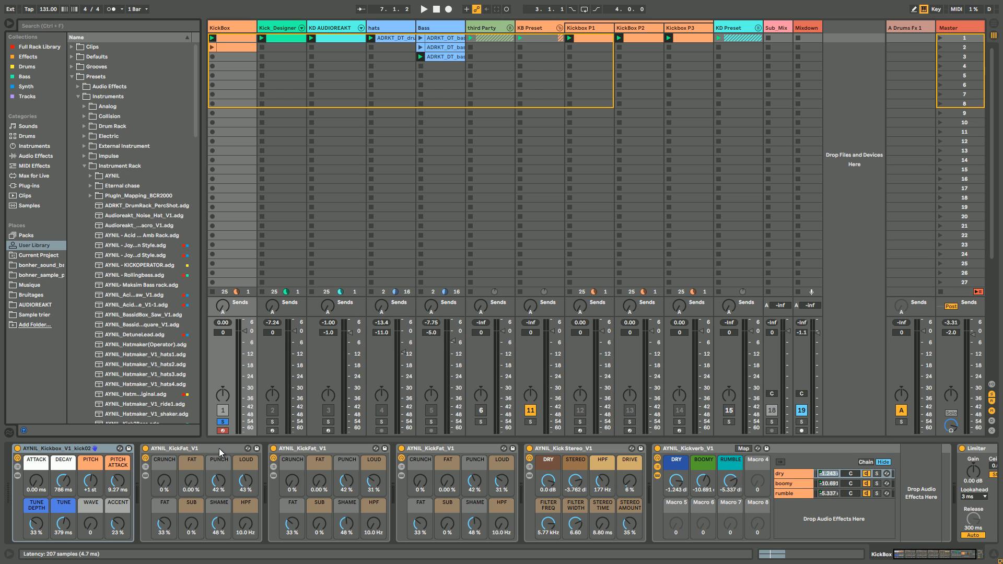
- Delete the Kickbox P1–P3 tracks, then view KD Preset and return to KickBox's kick02 chain
left_click(173, 448)
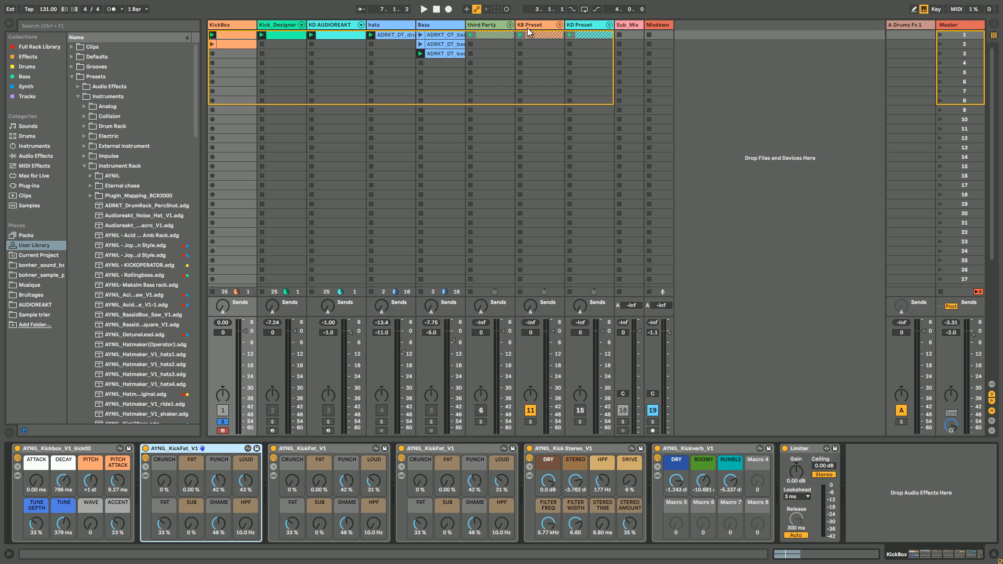
left_click(579, 422)
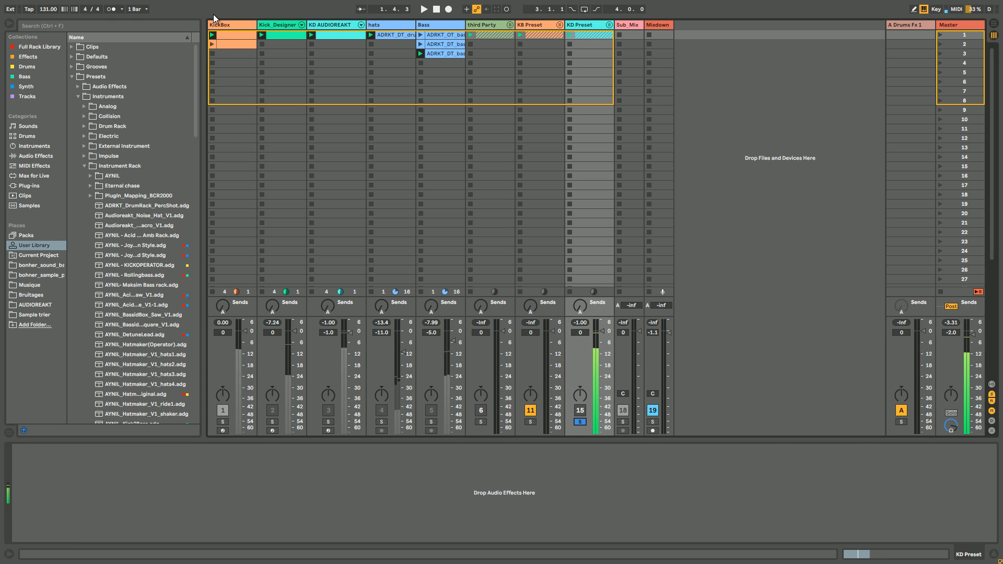
left_click(226, 25)
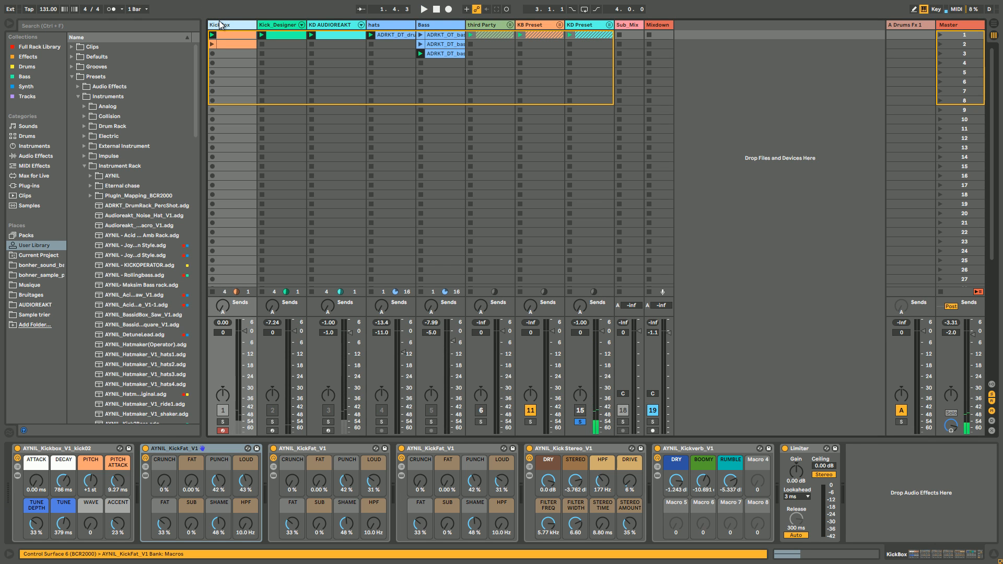